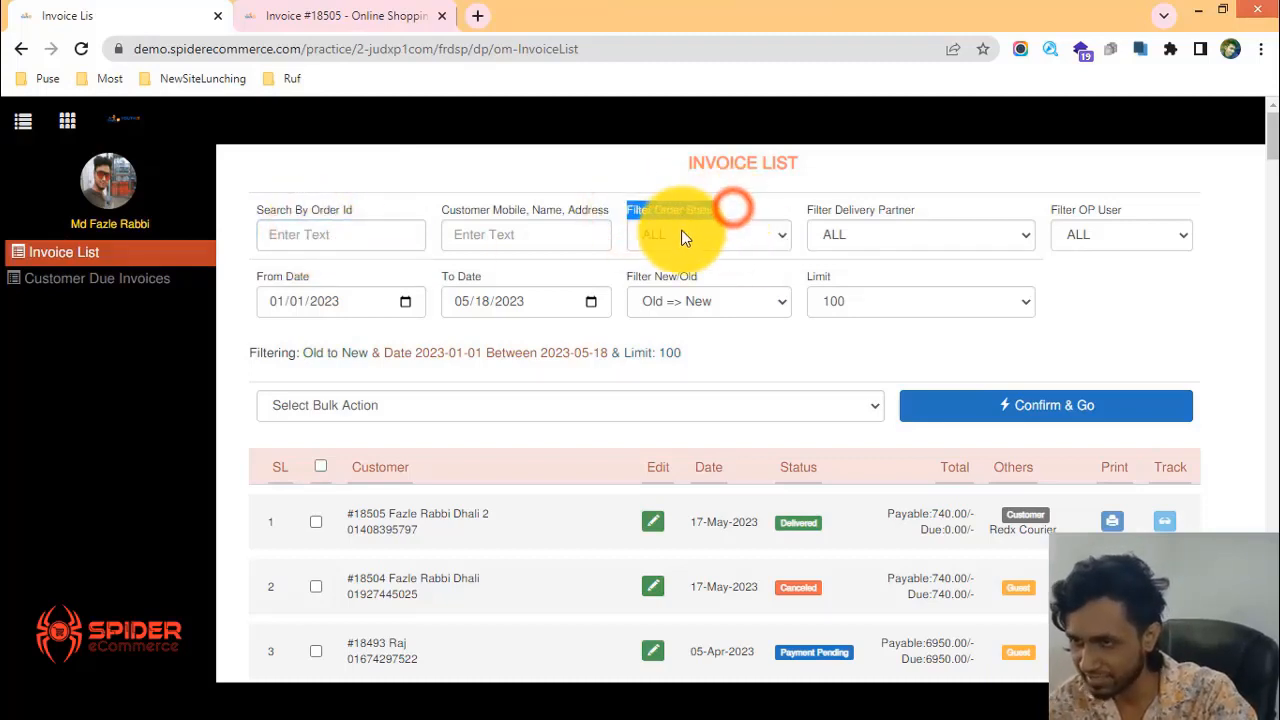
Filter the invoice list to show only Shipped orders.
{"action": "left_click", "coordinate": [708, 234]}
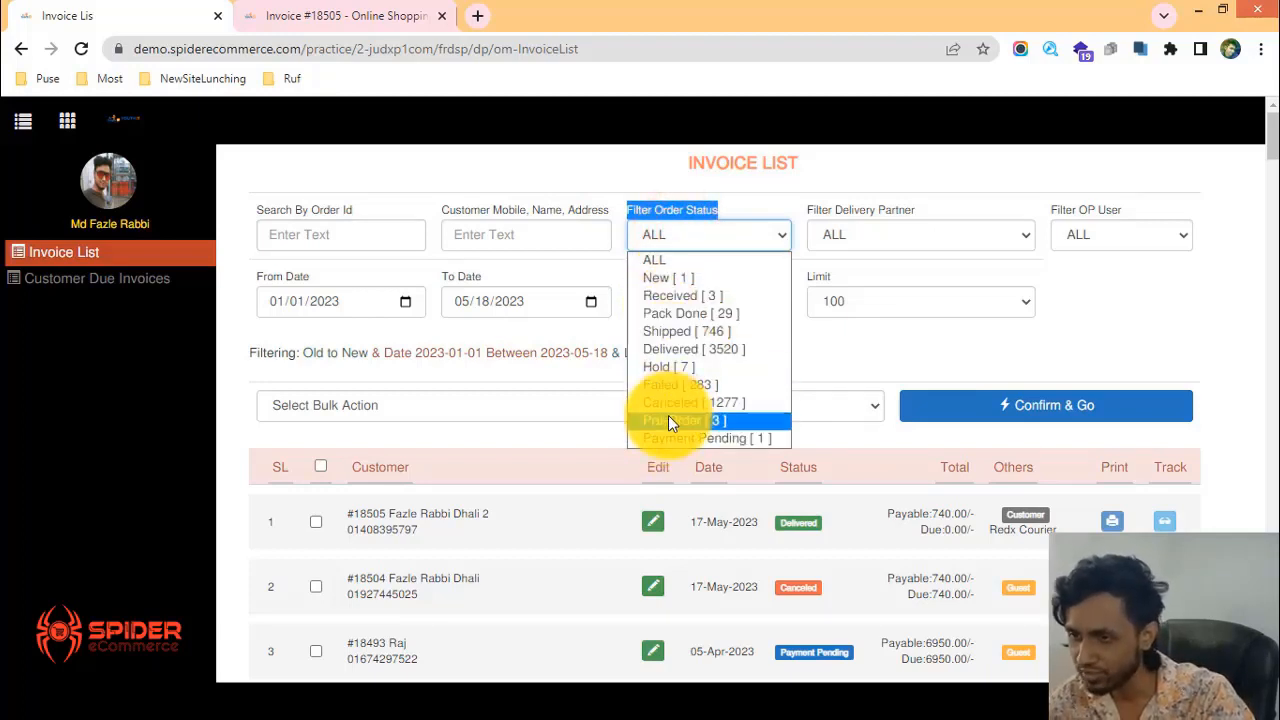
{"action": "mouse_move", "coordinate": [670, 296]}
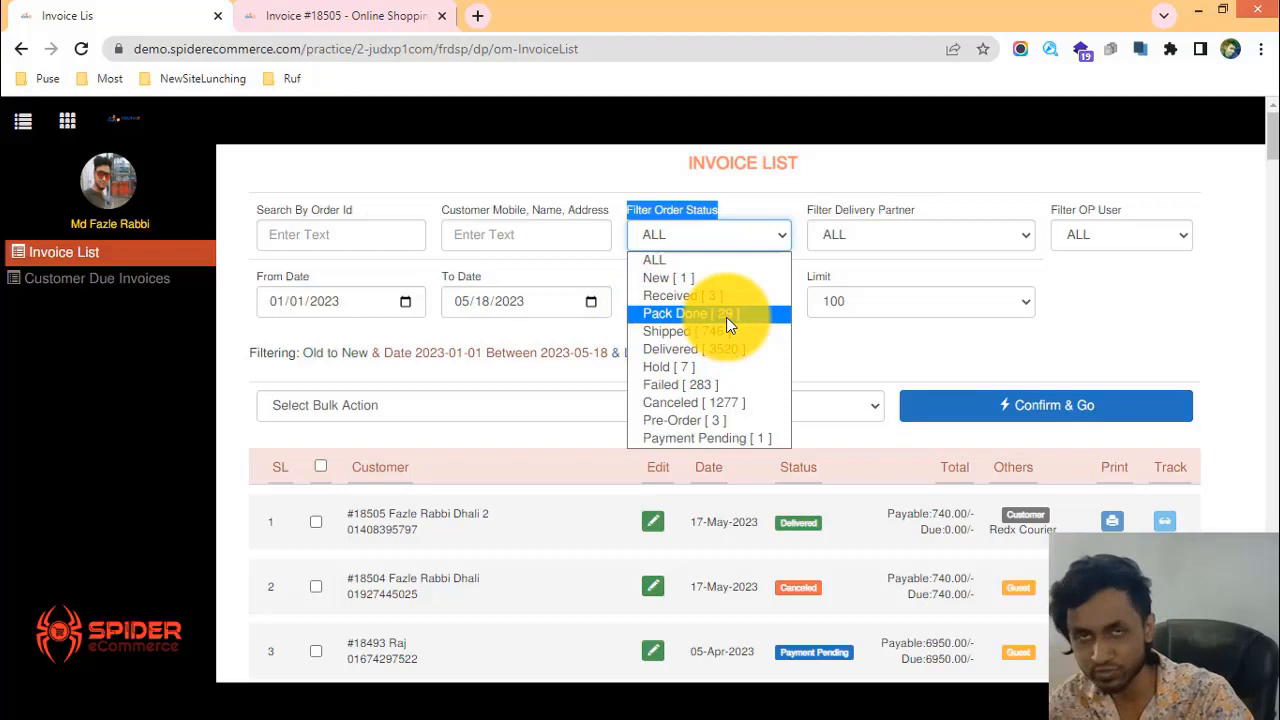
{"action": "mouse_move", "coordinate": [700, 332]}
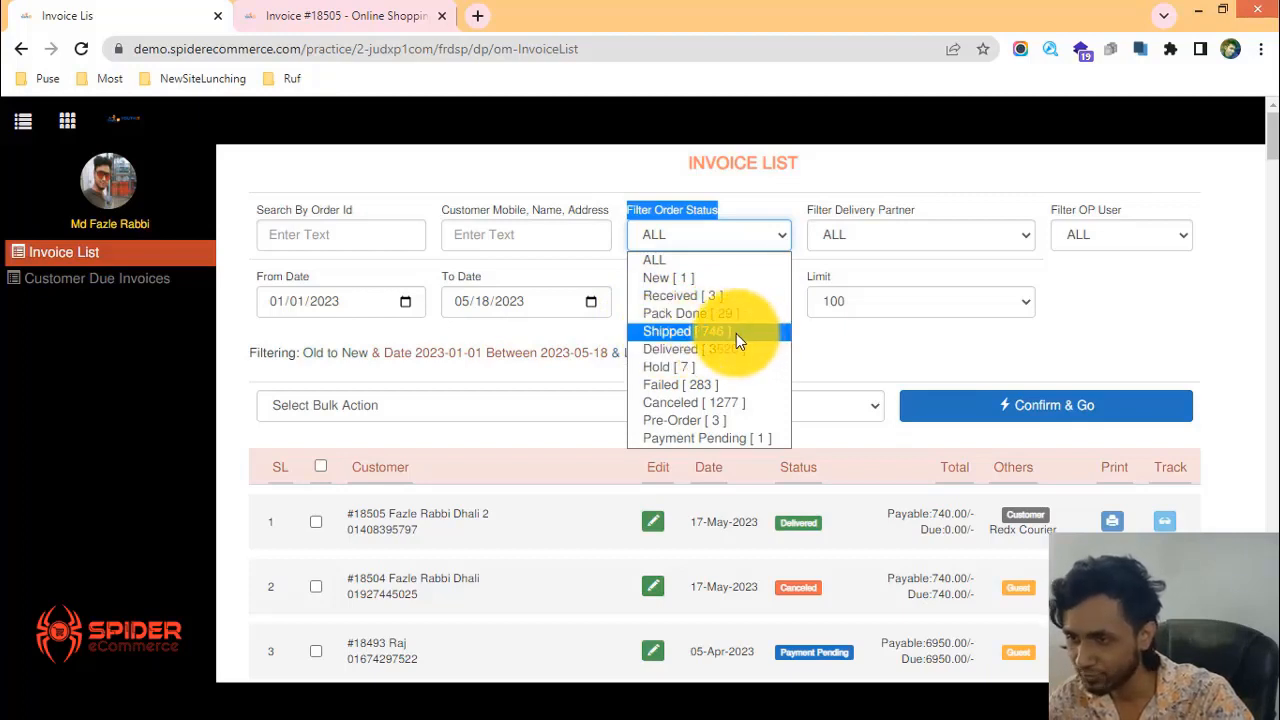
{"action": "mouse_move", "coordinate": [670, 348]}
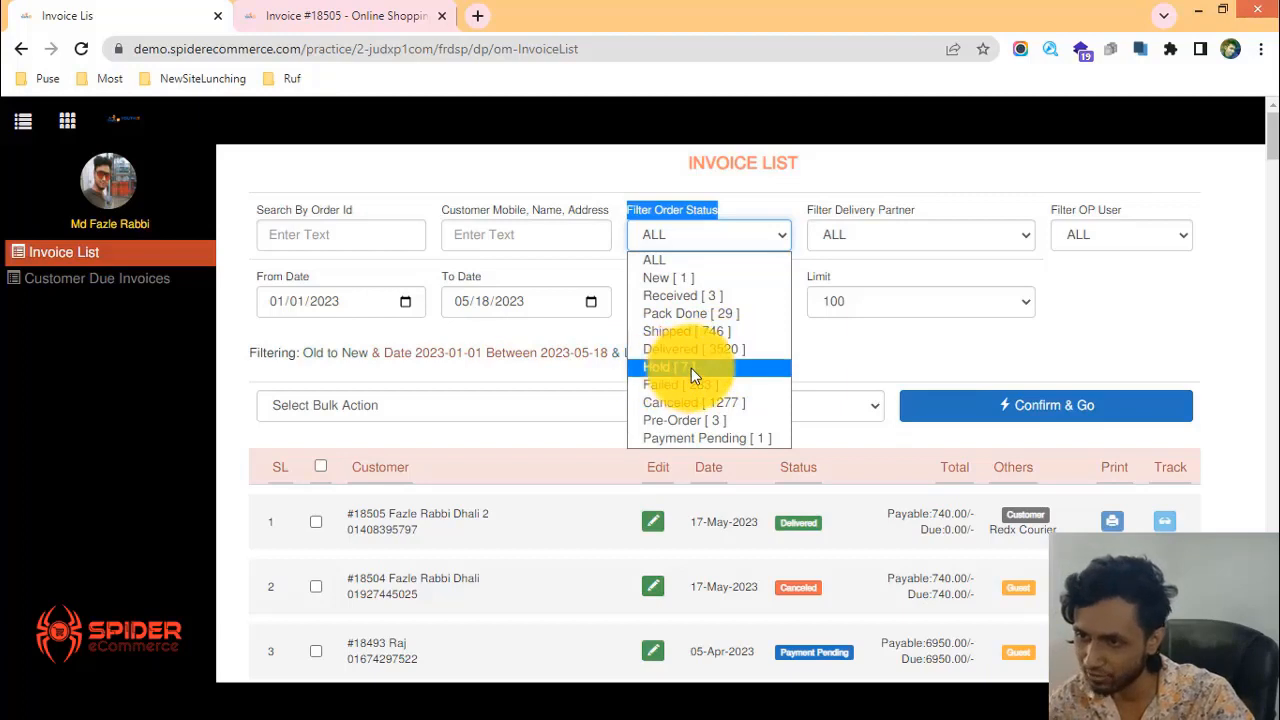
{"action": "mouse_move", "coordinate": [680, 384]}
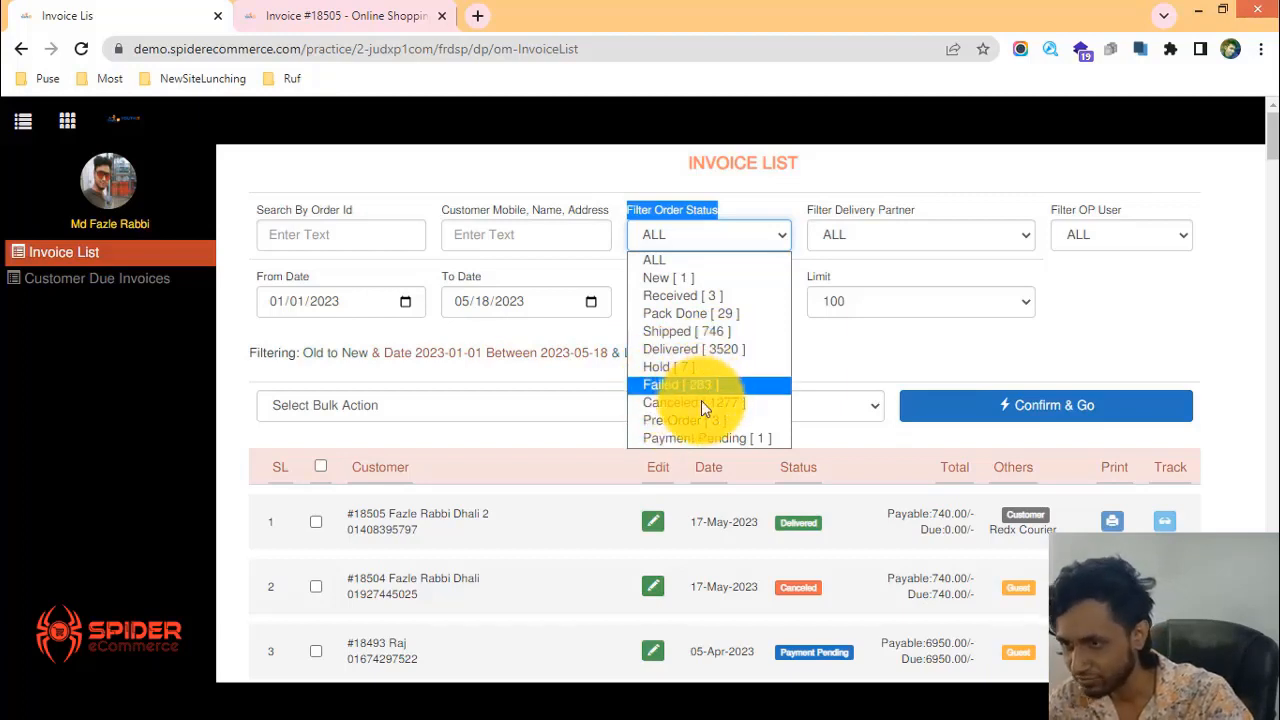
{"action": "mouse_move", "coordinate": [704, 420]}
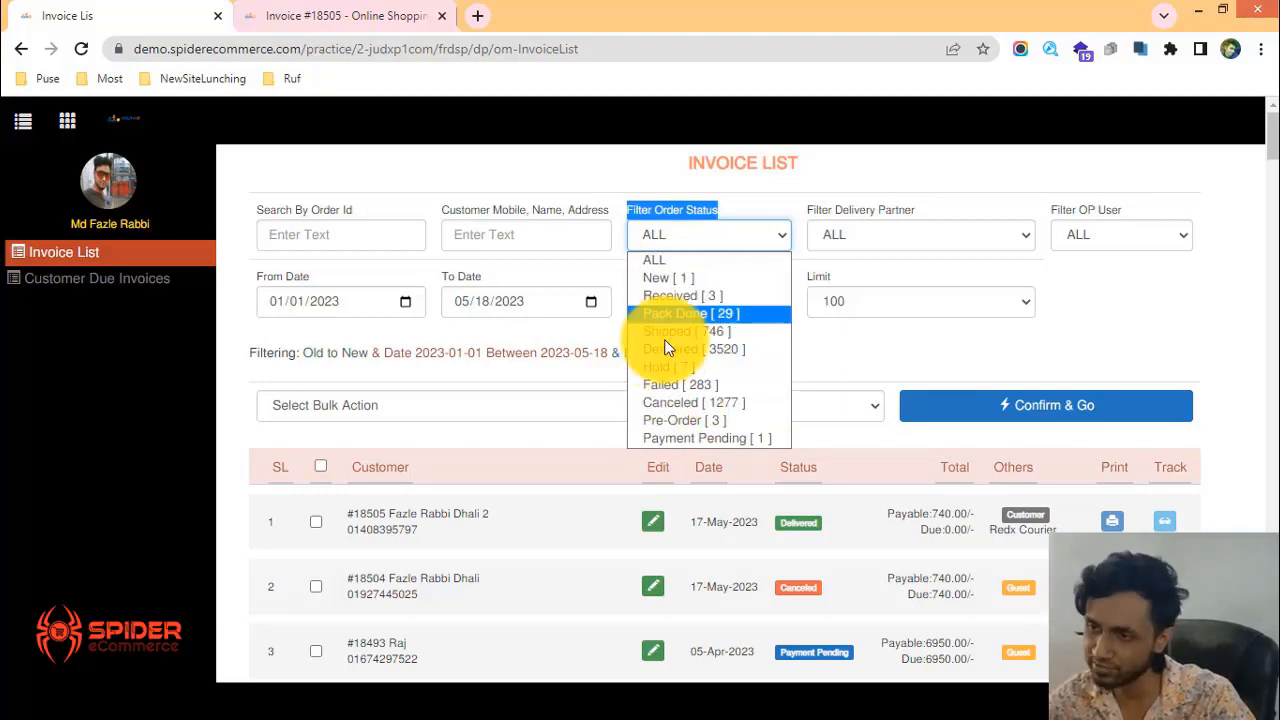
{"action": "mouse_move", "coordinate": [676, 276]}
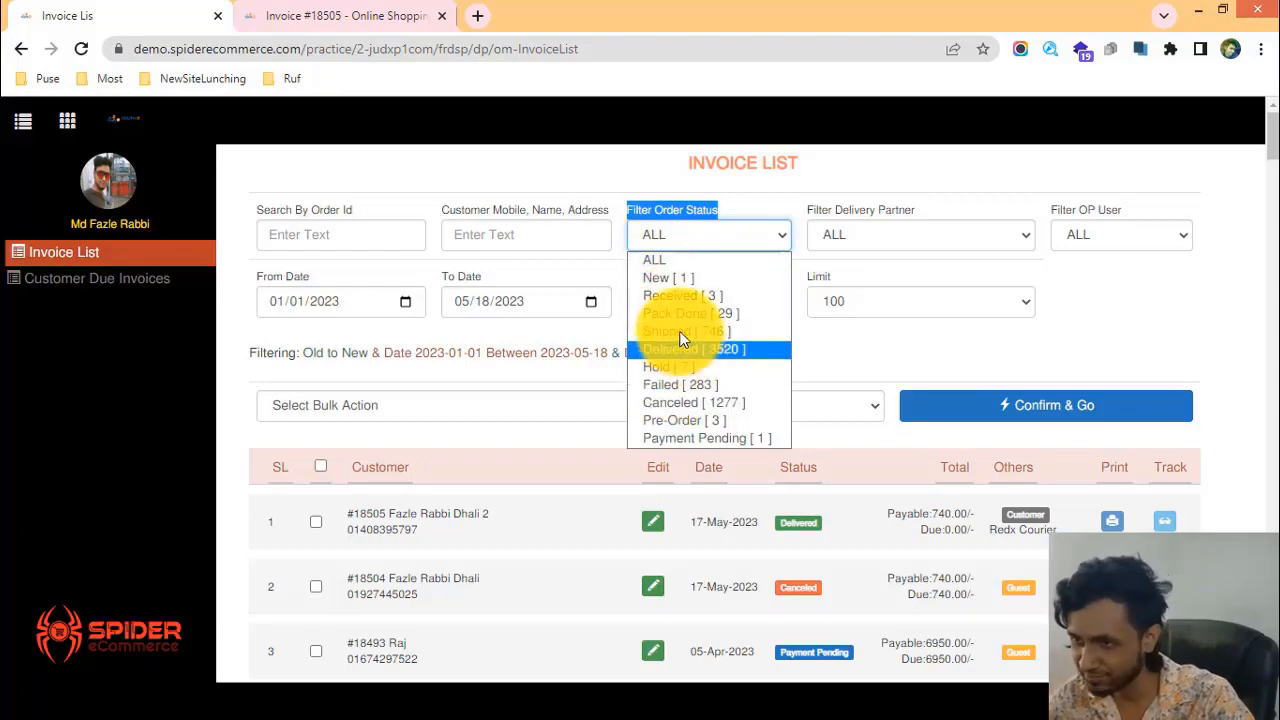
{"action": "left_click", "coordinate": [676, 332]}
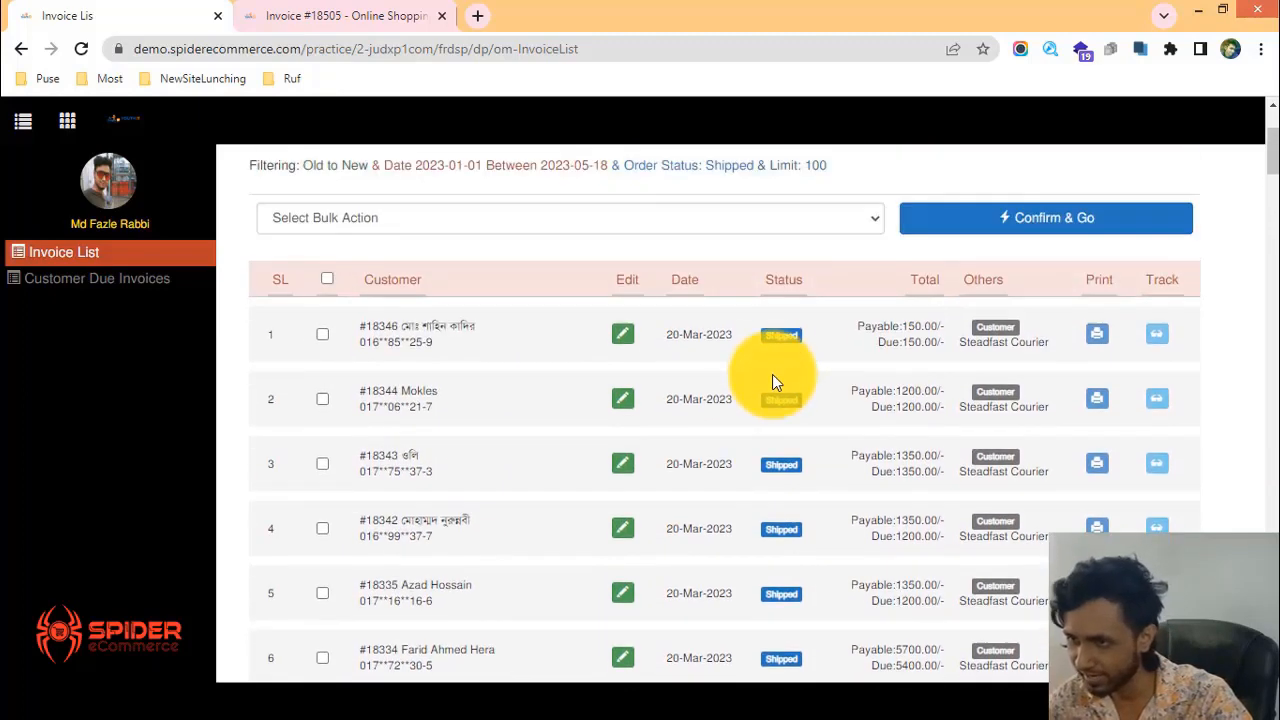
Filter the invoice list to show only Hold orders.
{"action": "left_click", "coordinate": [710, 234]}
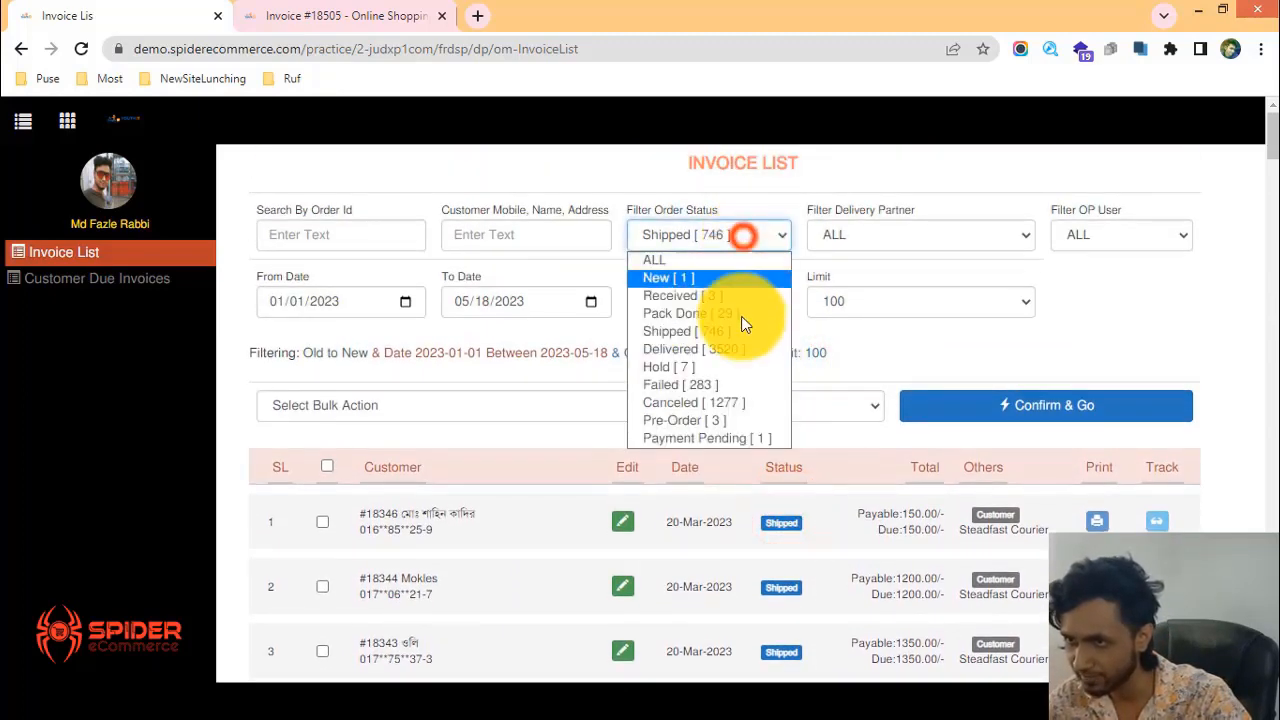
{"action": "left_click", "coordinate": [668, 368]}
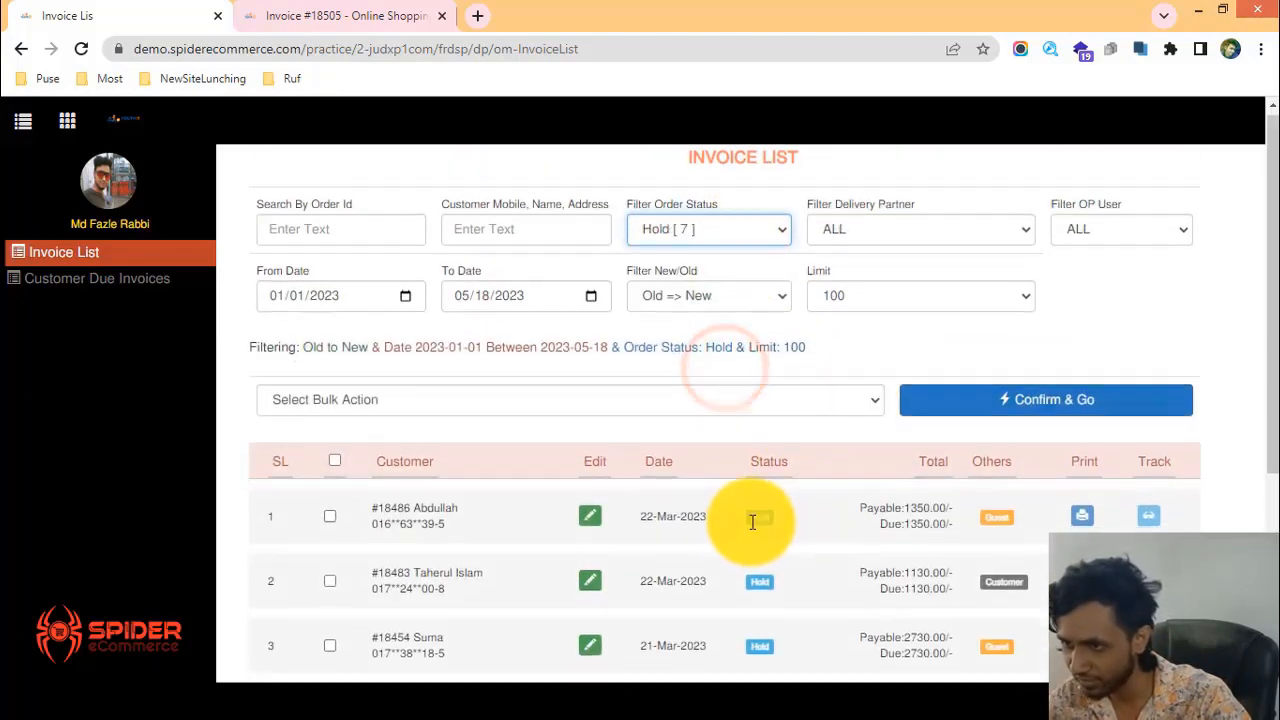
{"action": "left_click", "coordinate": [708, 234]}
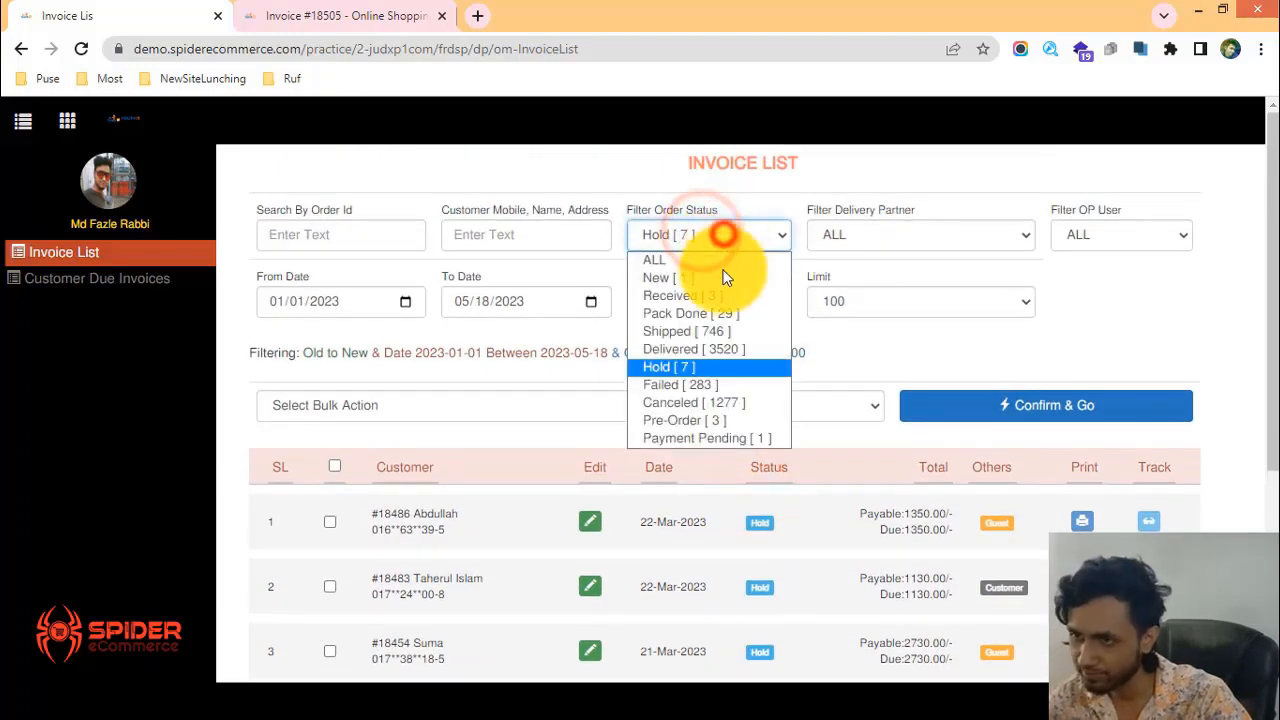
{"action": "mouse_move", "coordinate": [696, 402]}
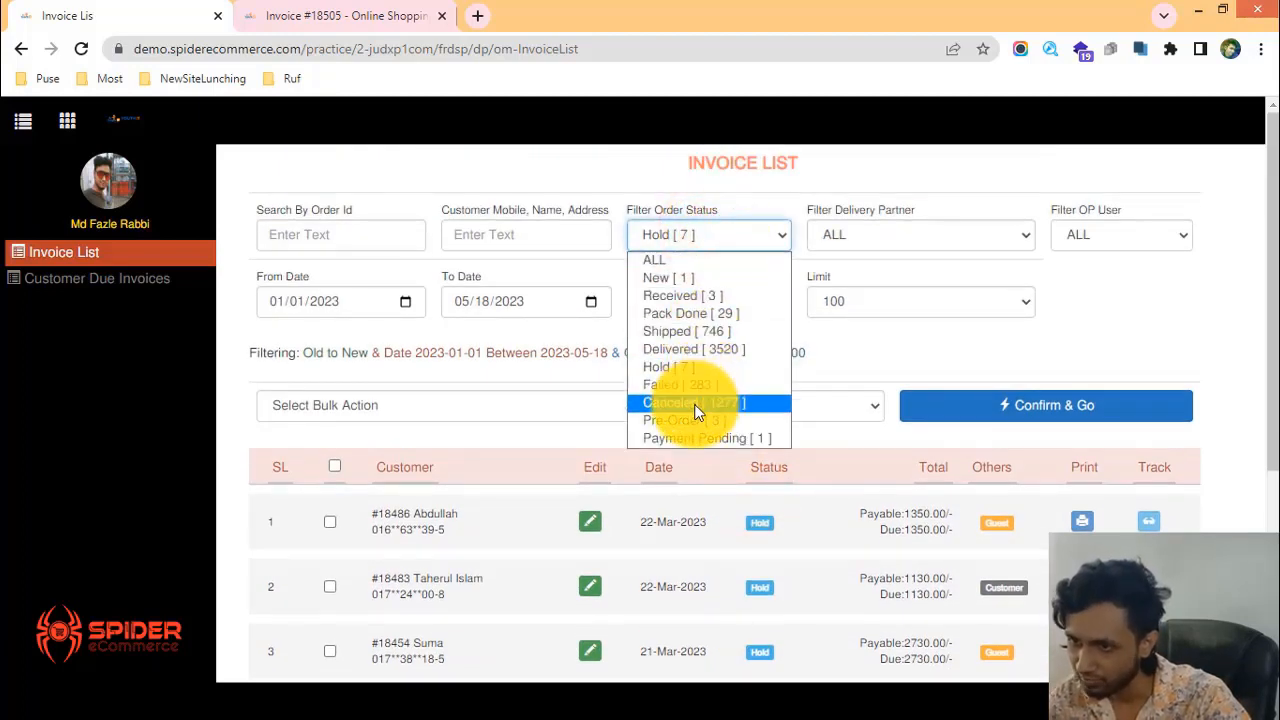
Filter the invoice list to show only Canceled orders and review them.
{"action": "left_click", "coordinate": [692, 402]}
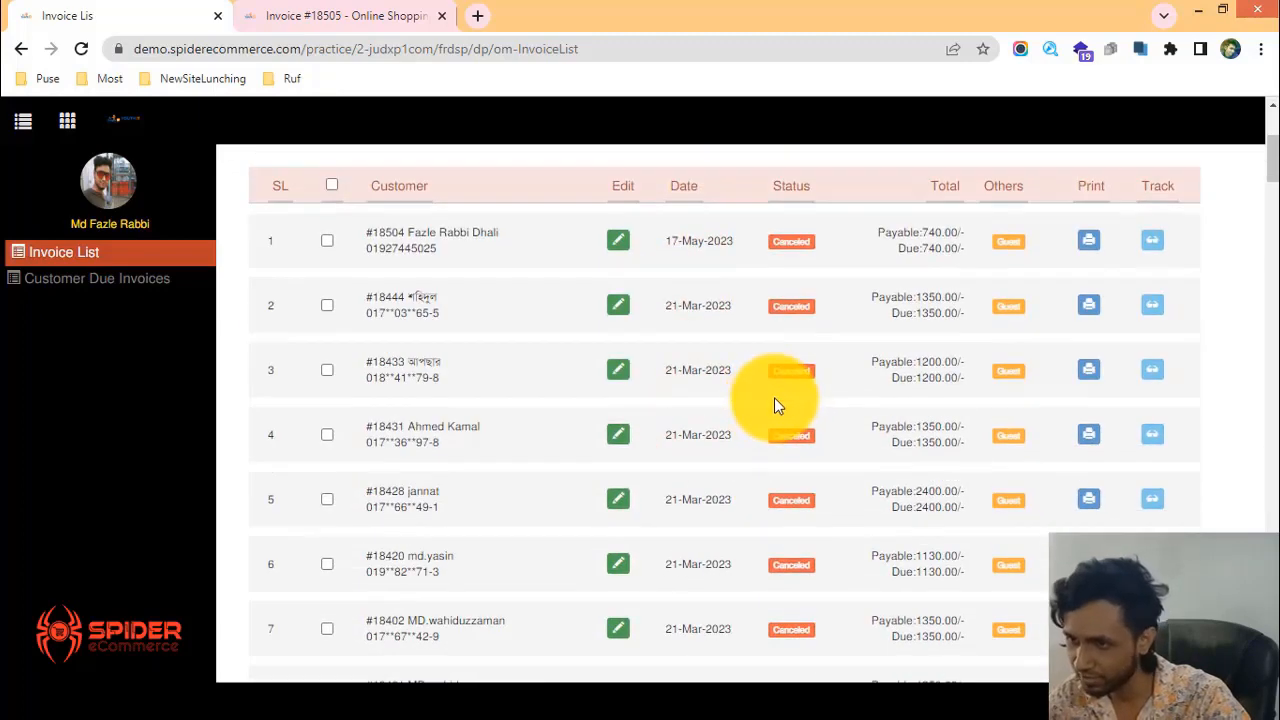
{"action": "scroll", "scroll_direction": "down", "scroll_amount": 3}
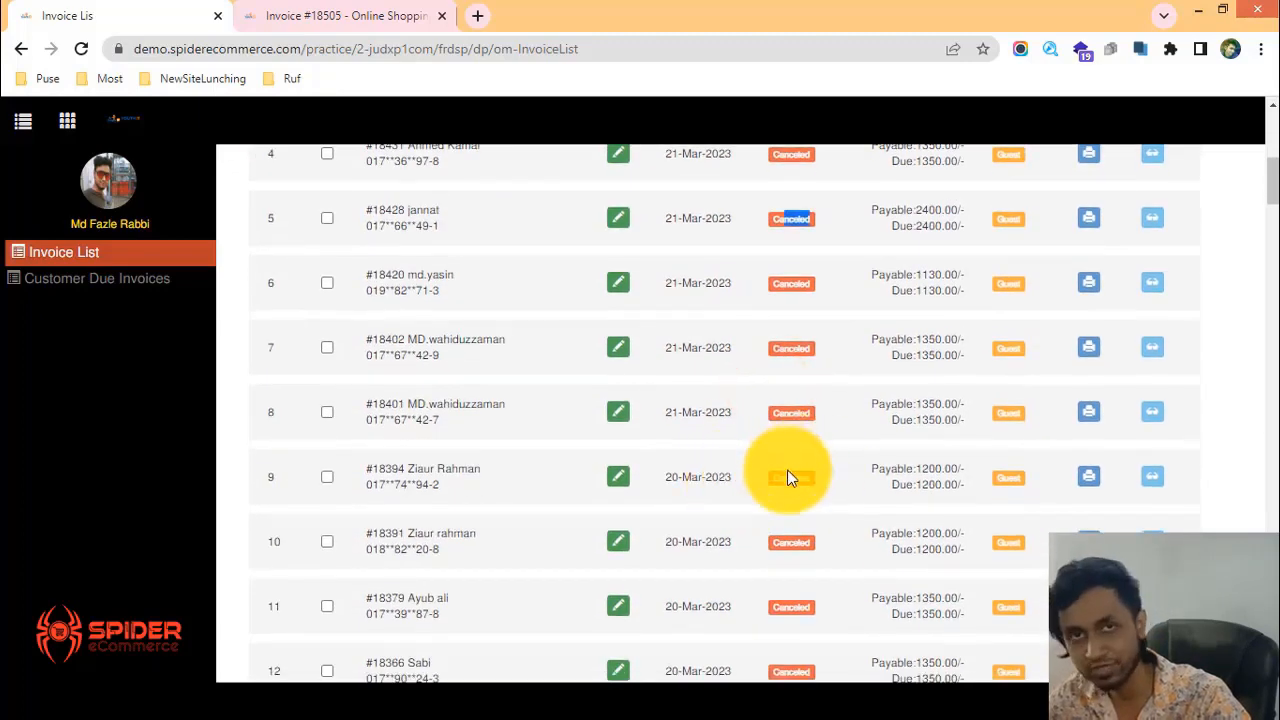
{"action": "left_click", "coordinate": [710, 234]}
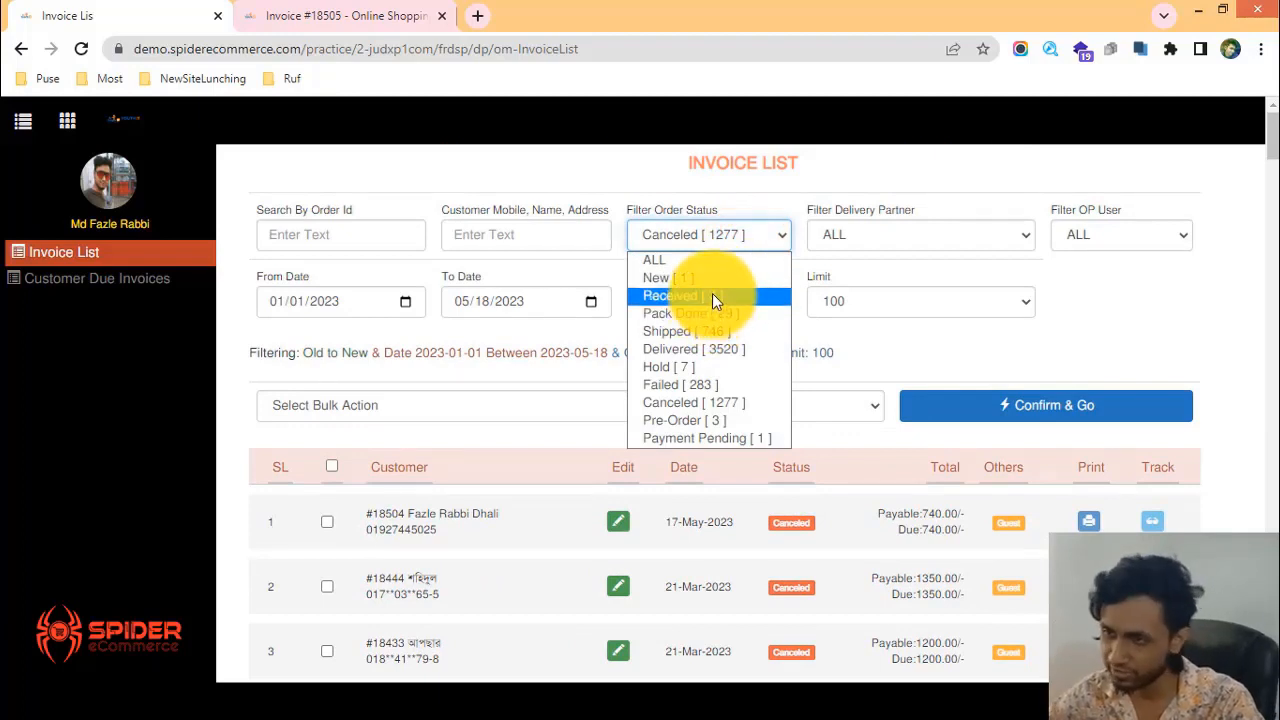
{"action": "mouse_move", "coordinate": [700, 332]}
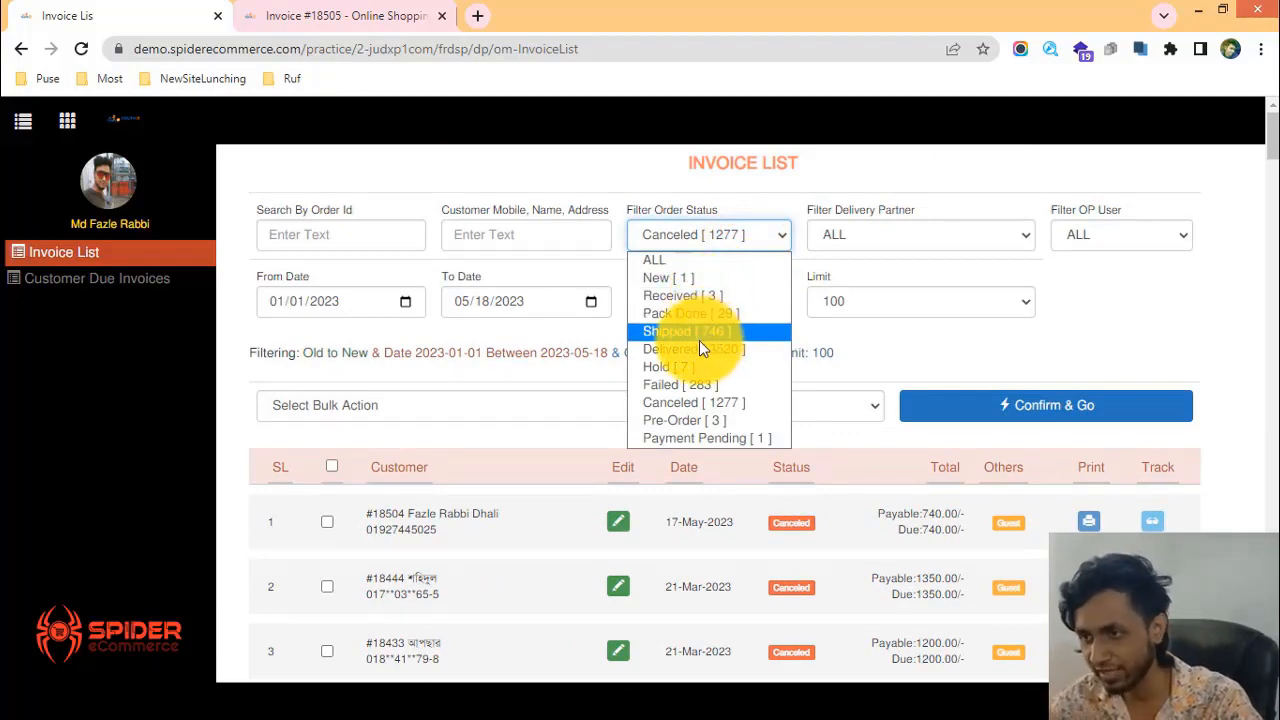
Filter the invoice list to show only Pack Done orders.
{"action": "left_click", "coordinate": [680, 312]}
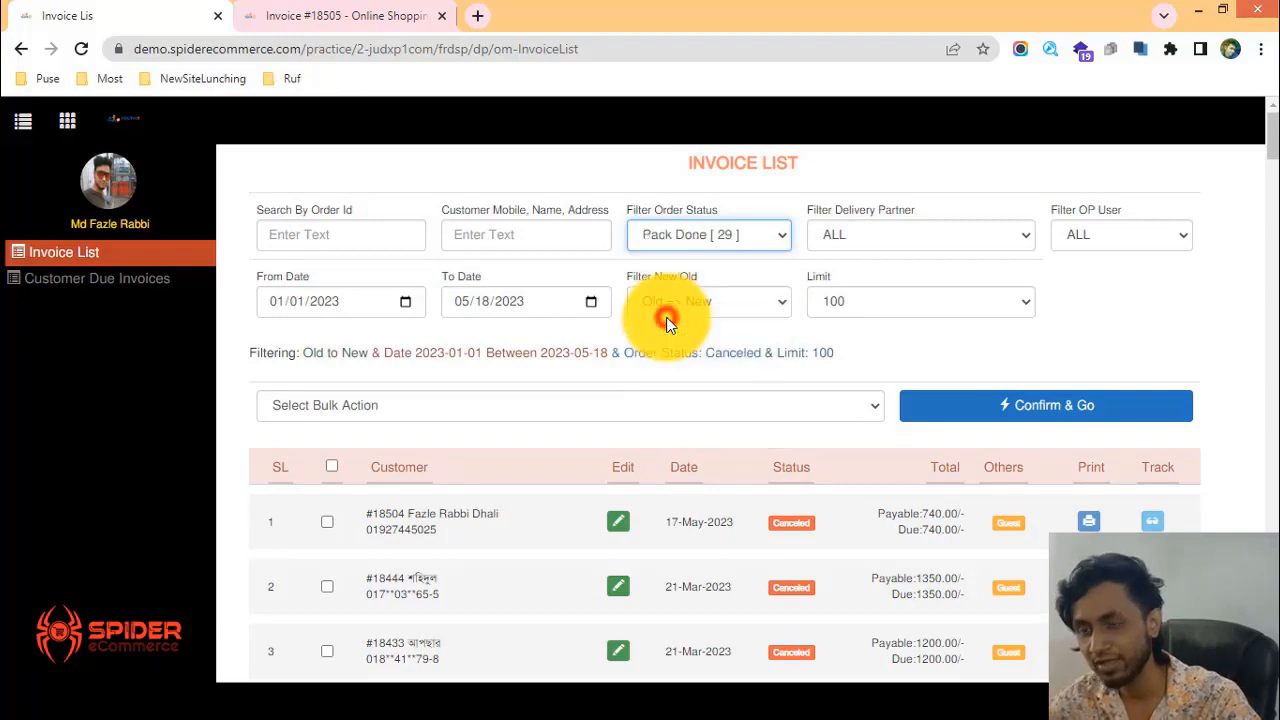
{"action": "left_click", "coordinate": [708, 300]}
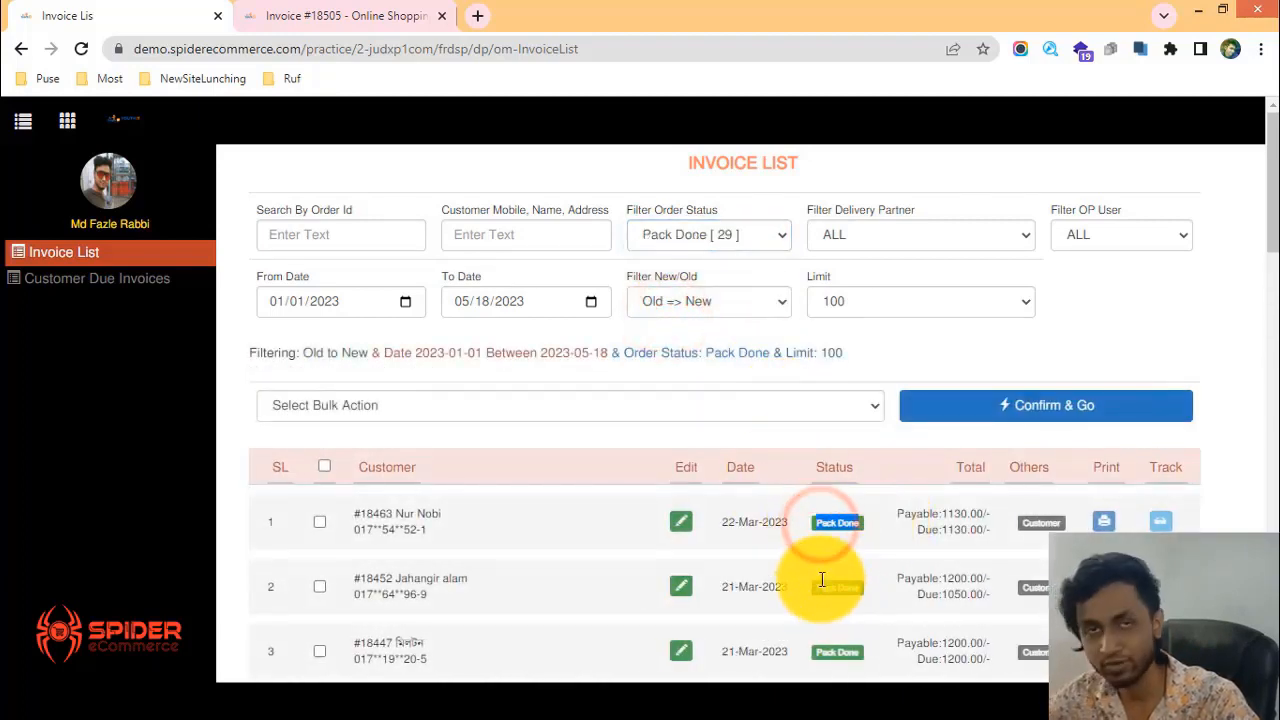
{"action": "left_click", "coordinate": [708, 234]}
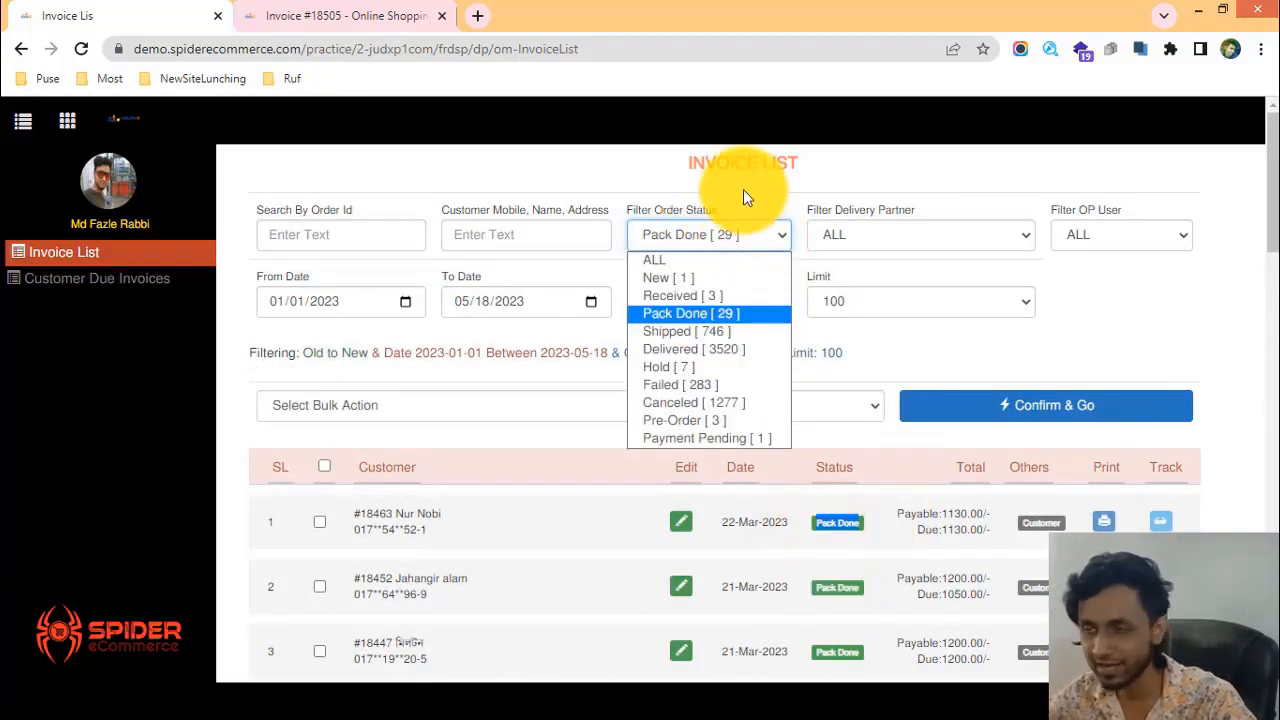